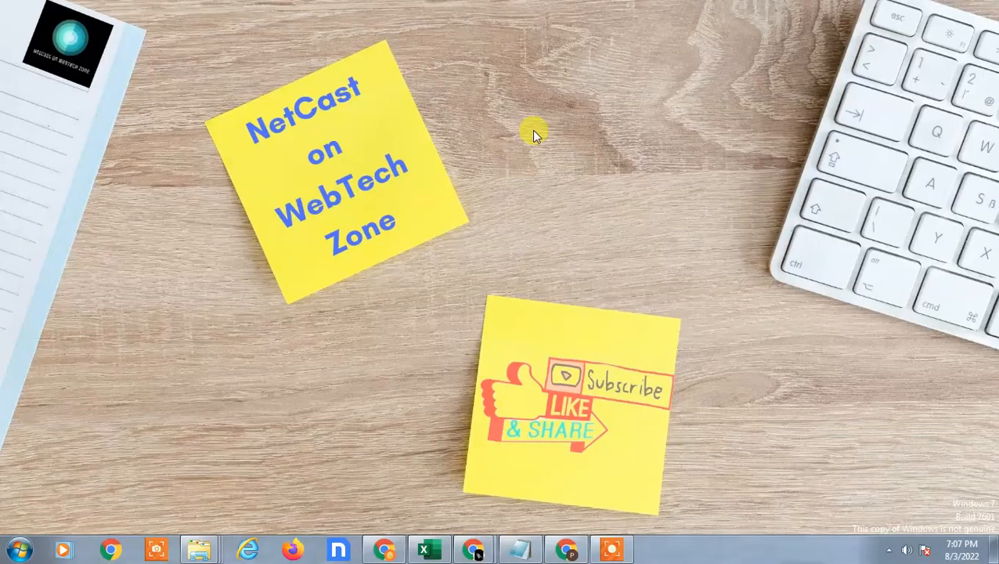
mouse_move(758, 192)
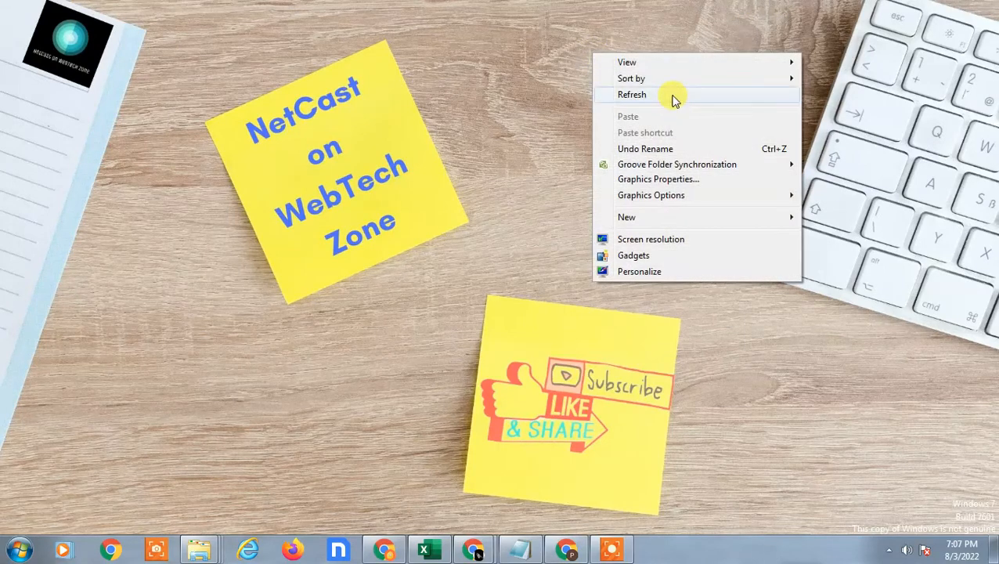
Step: Launch Google Drive from the app drawer by searching 'D', landing on My Drive
left_click(632, 94)
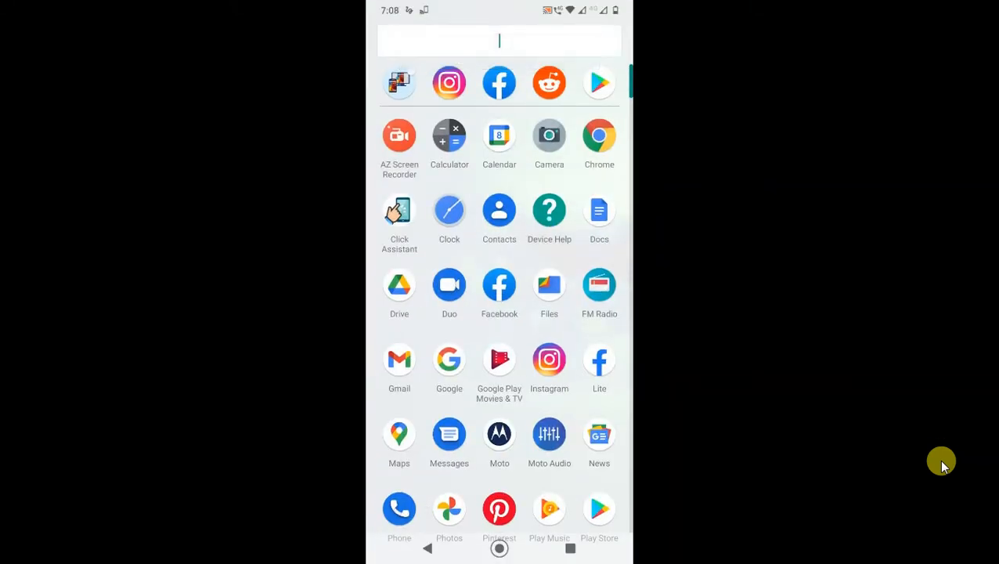
type("D")
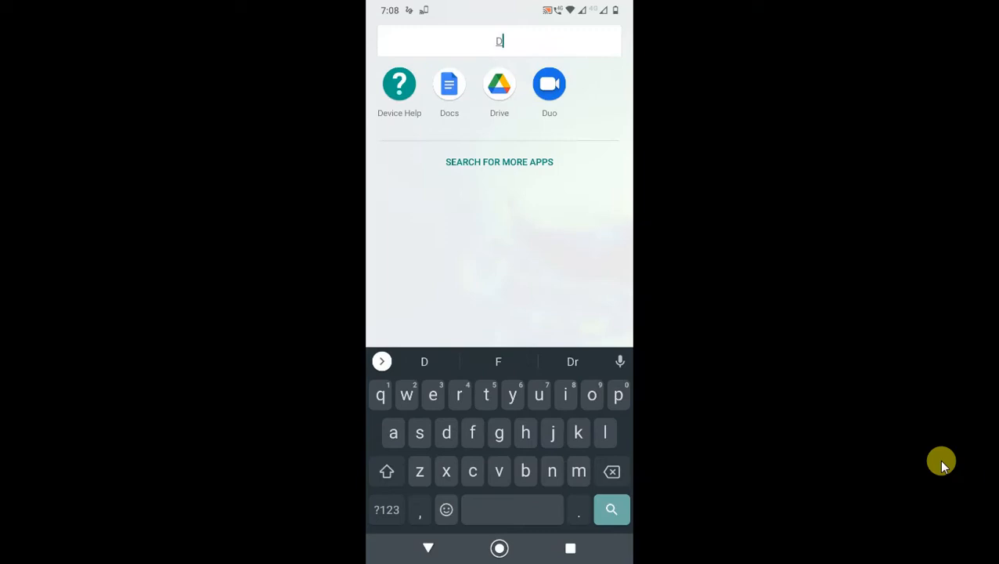
left_click(498, 85)
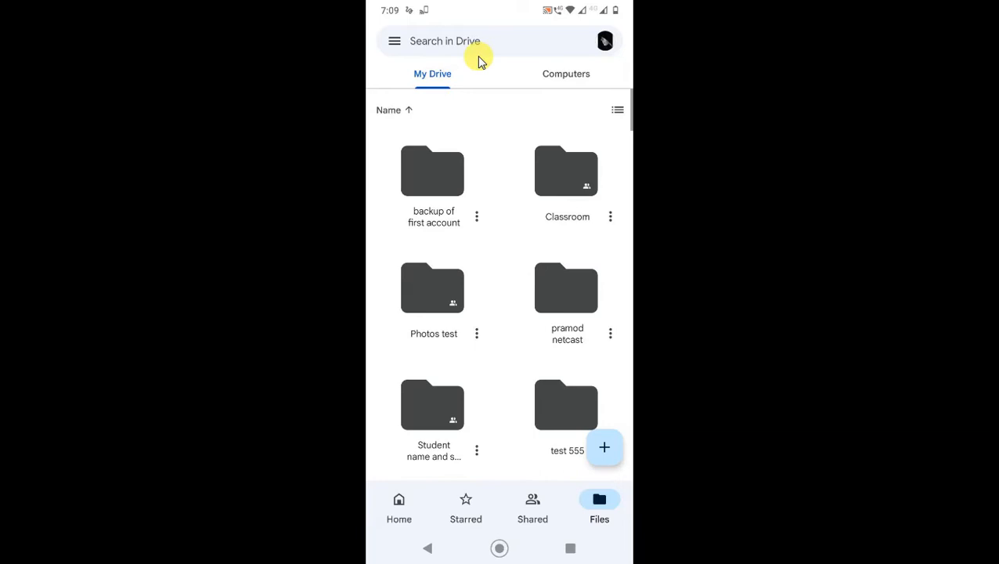
Step: Bring up the Search in Drive screen from the My Drive list
scroll("down", 3)
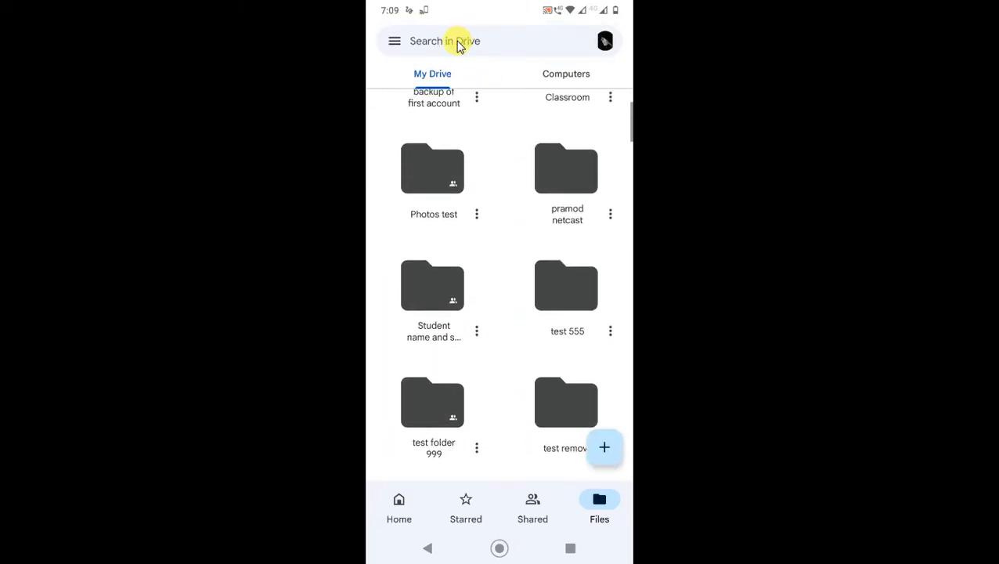
left_click(445, 40)
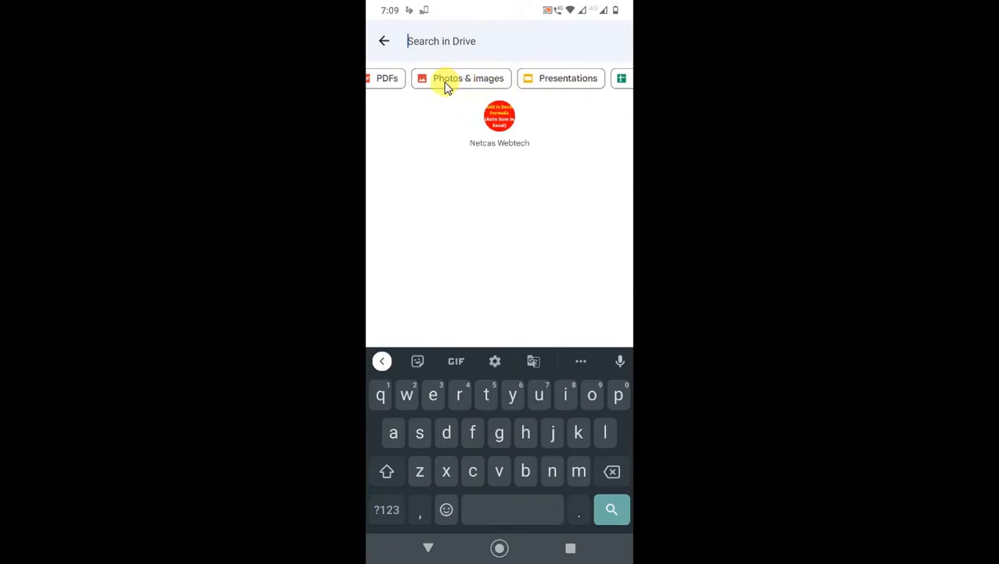
Step: Filter results to Photos & images and select the How to Add Voice Typing image
left_click(467, 79)
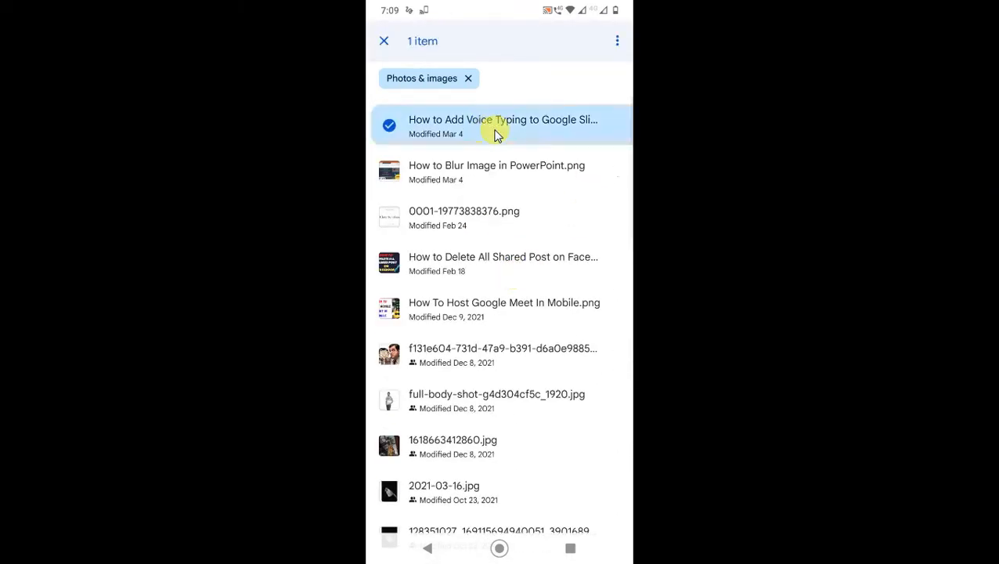
left_click(501, 125)
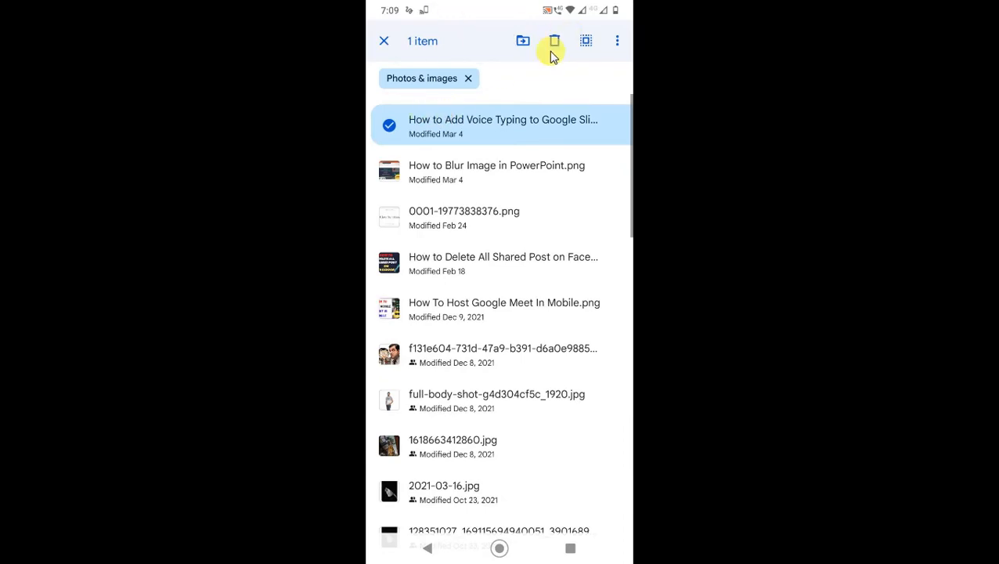
Step: Move How to Add Voice Typing to Google Slide.png to trash and confirm
left_click(555, 41)
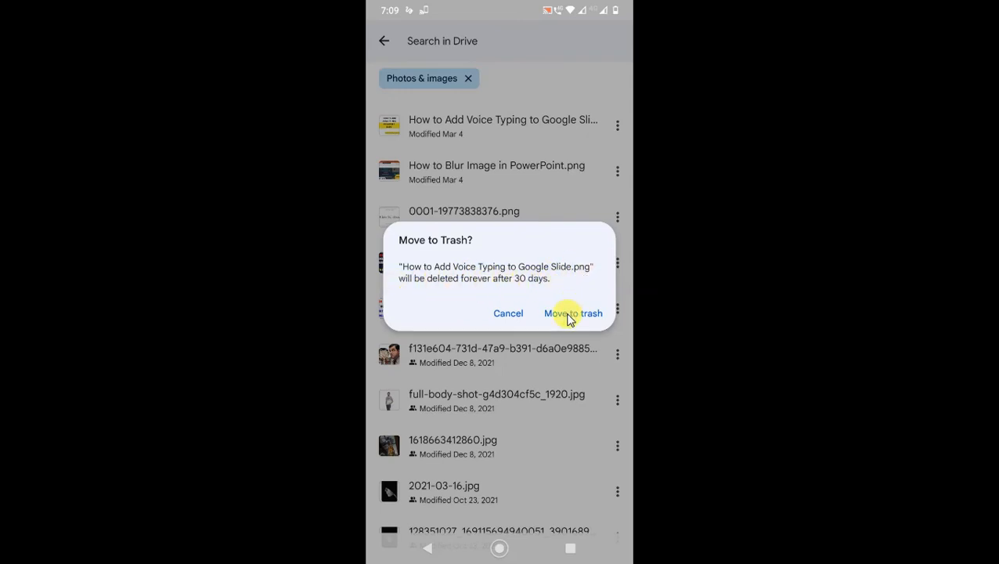
left_click(574, 313)
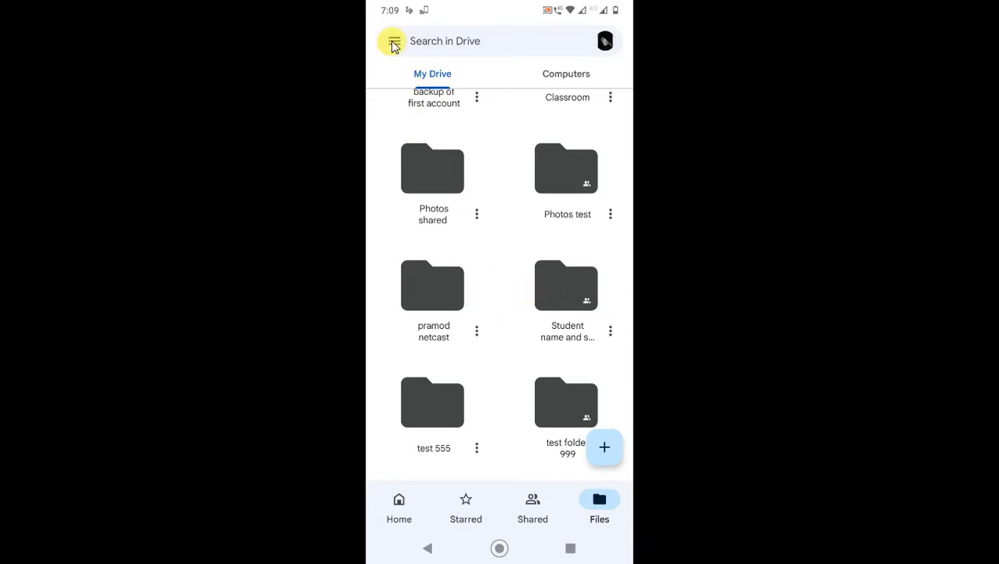
Step: Go to Trash via the navigation panel and select the trashed voice typing image
left_click(393, 41)
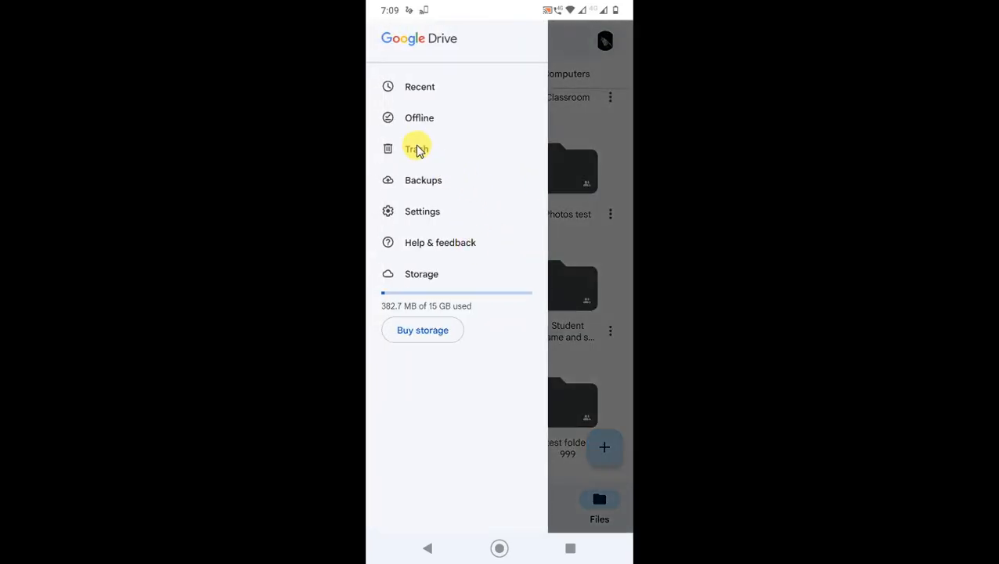
left_click(417, 149)
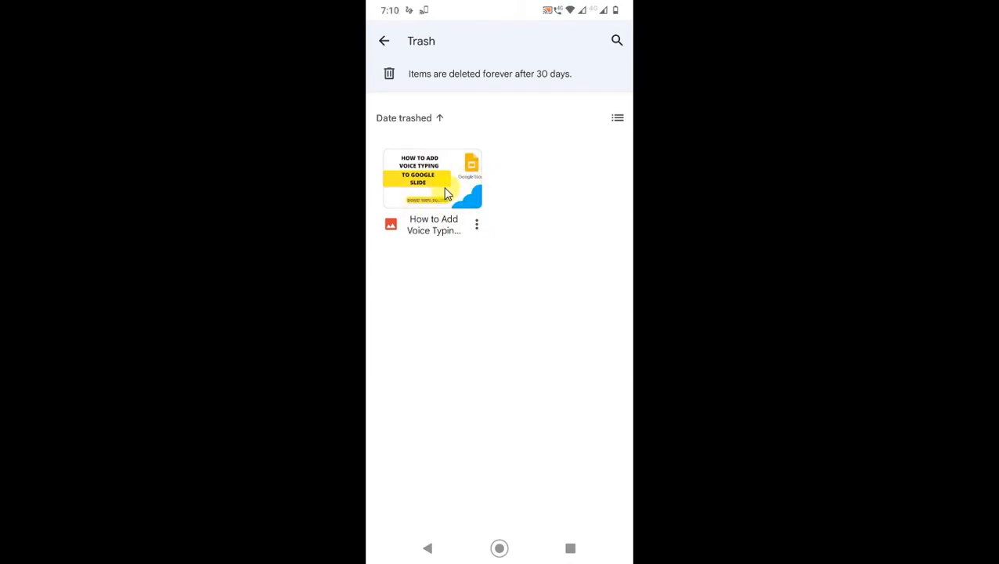
left_click(433, 179)
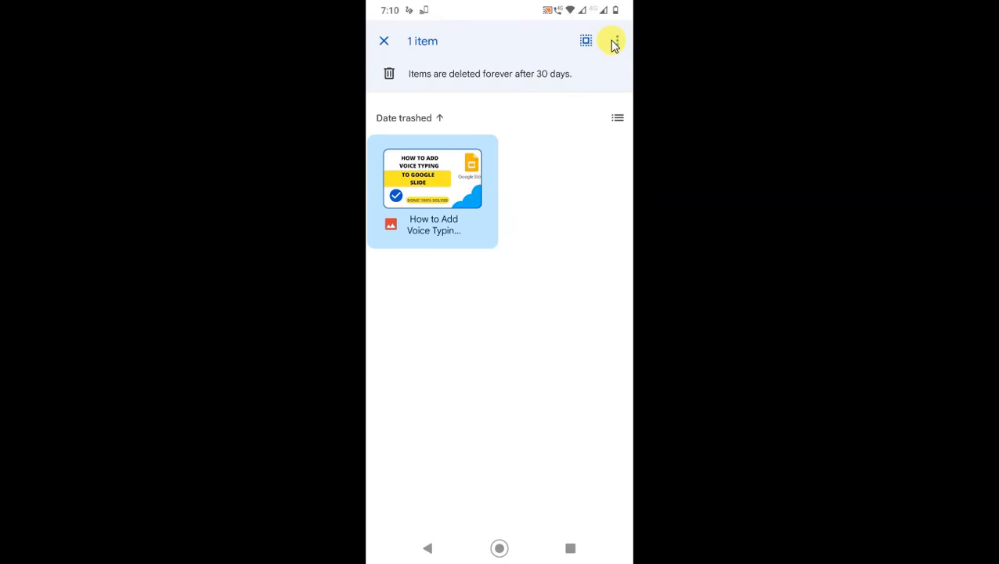
Step: Delete the trashed image forever and confirm, leaving Trash empty
left_click(617, 41)
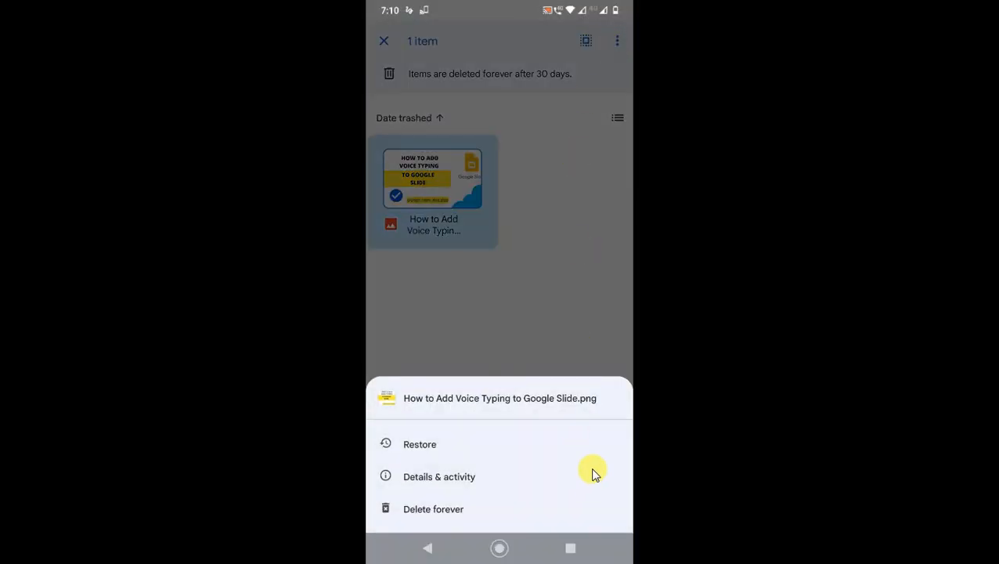
left_click(433, 507)
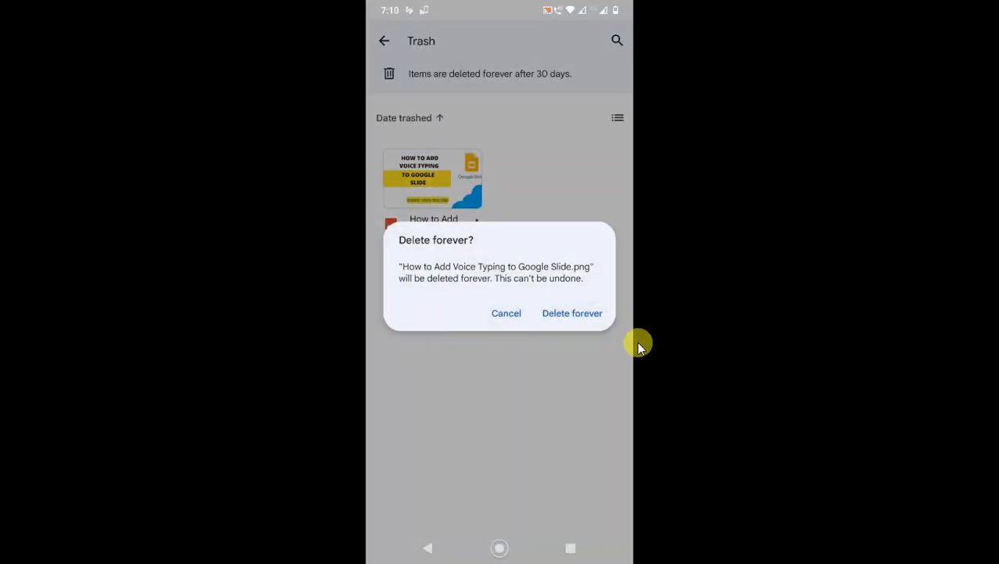
left_click(571, 313)
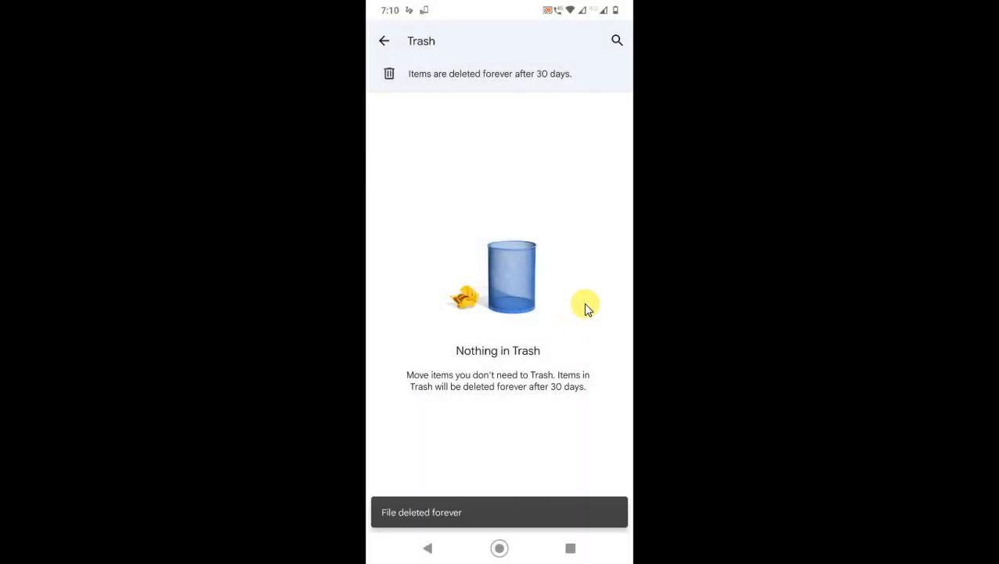